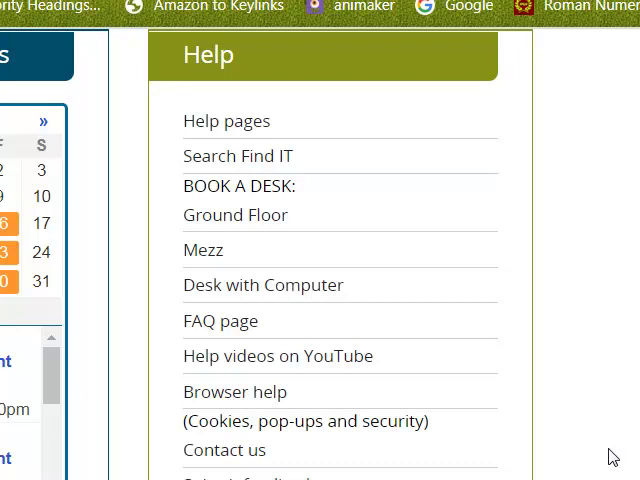
- Show the Ground Floor desk booking schedule
scroll(up, 3)
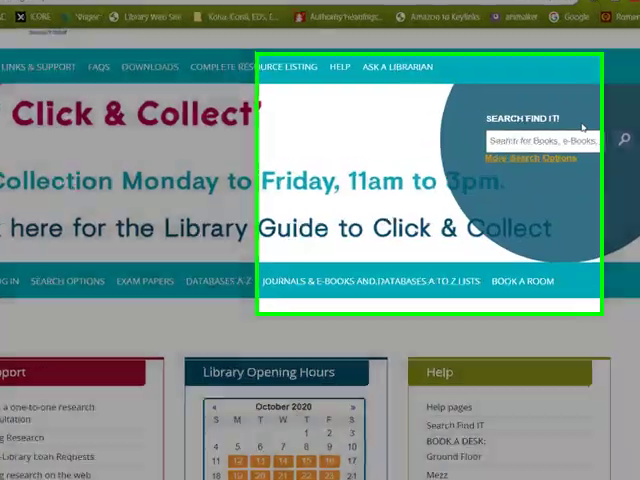
scroll(down, 3)
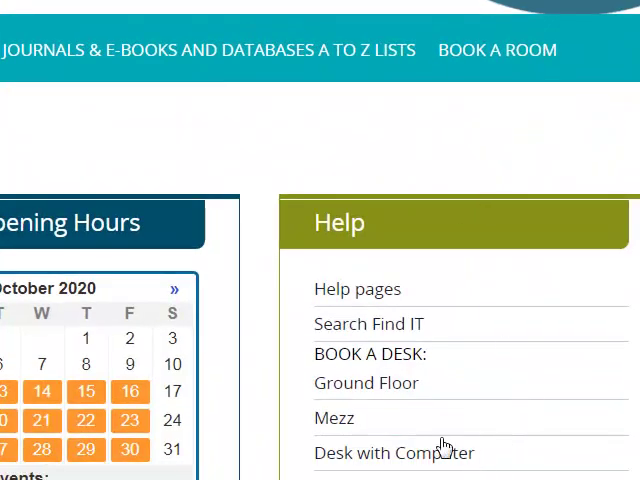
mouse_move(356, 388)
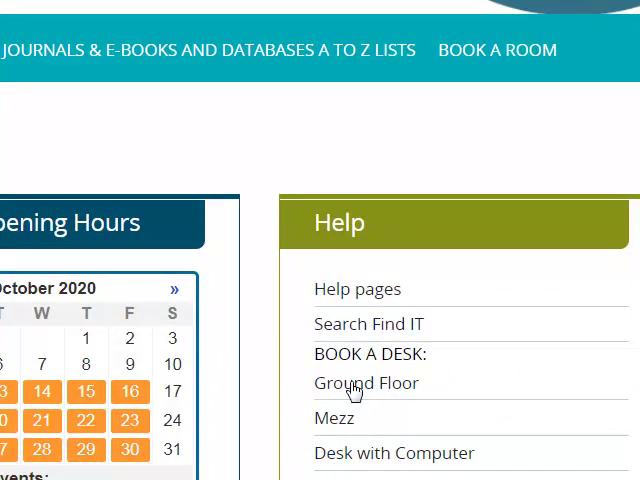
click(366, 382)
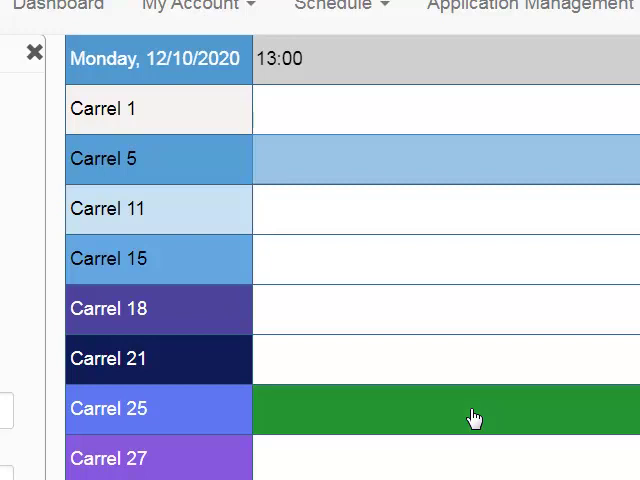
- Reserve Carrel 25 on 12/10/2020 from 13:00 to 15:45 and dismiss the confirmation
click(476, 408)
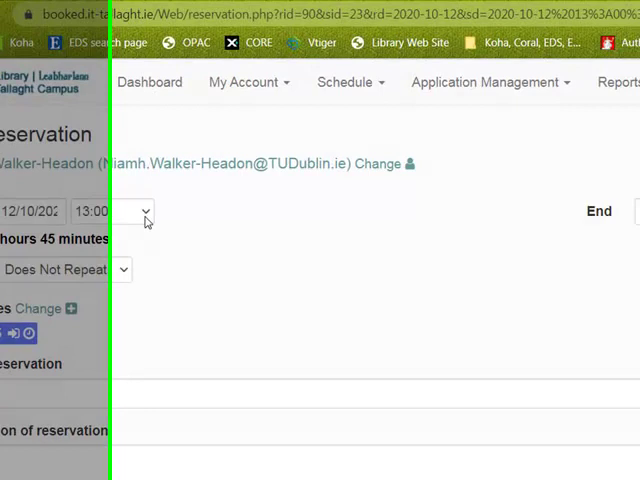
scroll(down, 3)
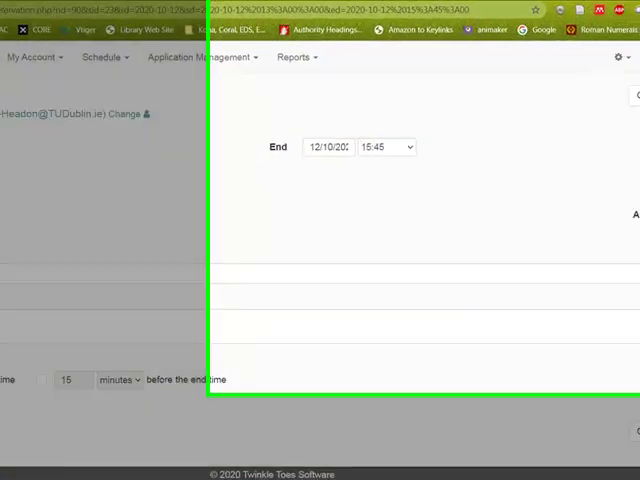
click(604, 116)
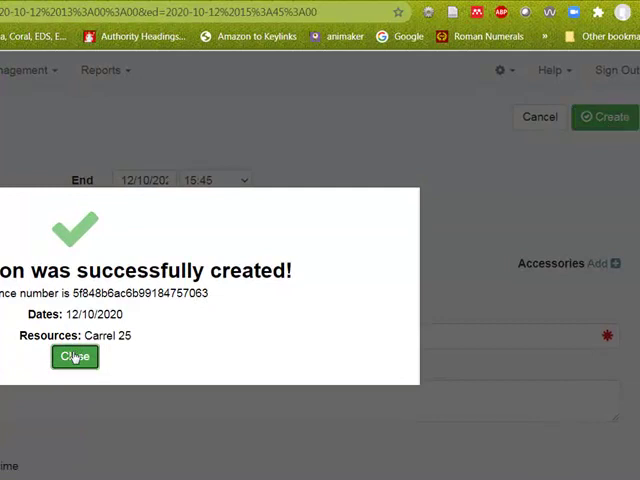
click(74, 356)
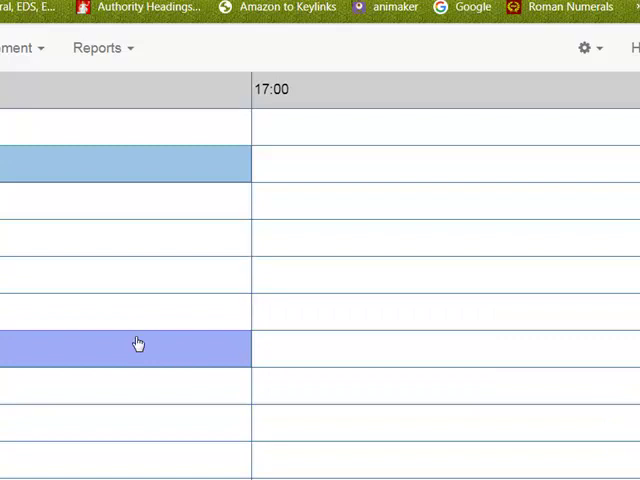
- Reserve Carrel 25 again from 17:00 to 19:45, titled EVENING with a description
click(318, 460)
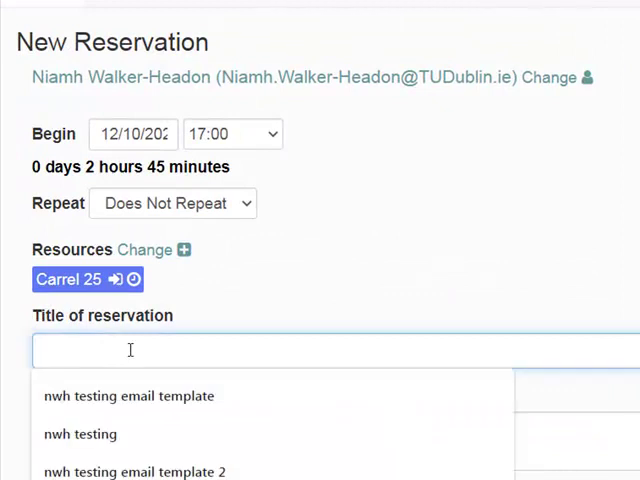
text(EVENIGN)
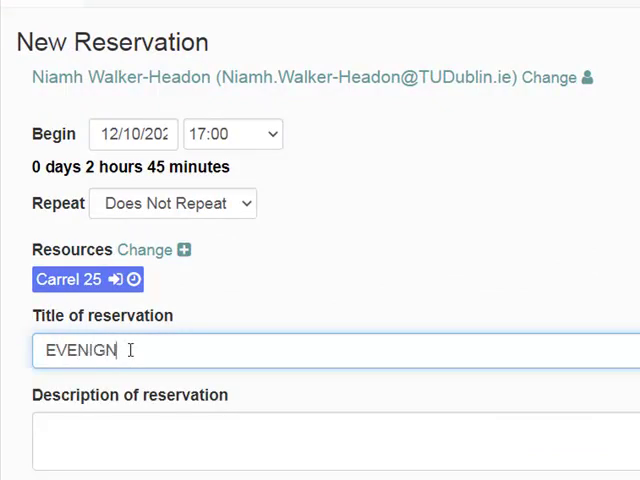
text(EVENING)
click(336, 440)
text(A)
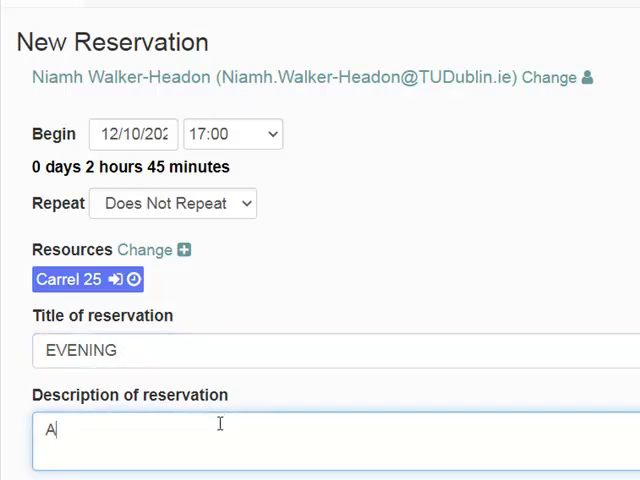
text(SIIGN)
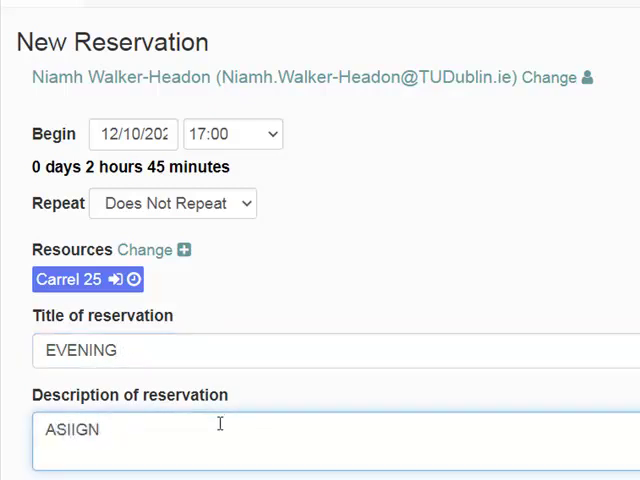
text(ASS)
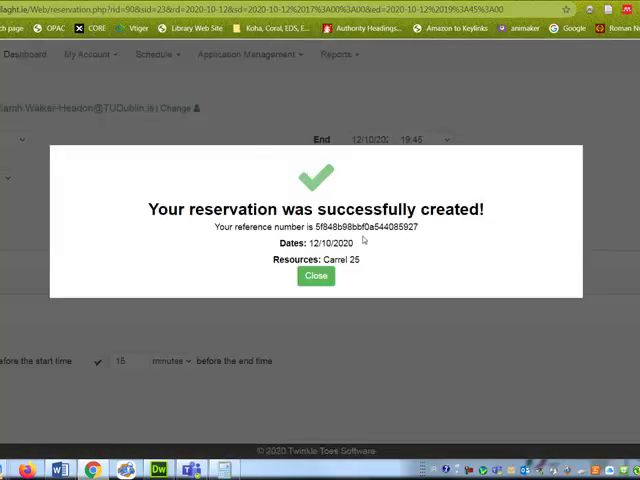
click(316, 276)
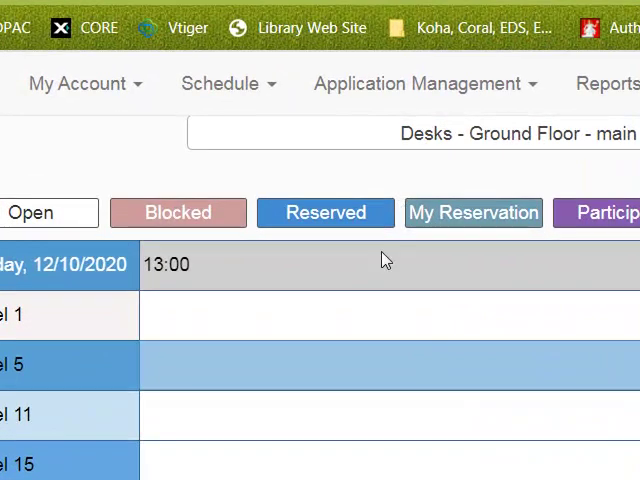
mouse_move(90, 88)
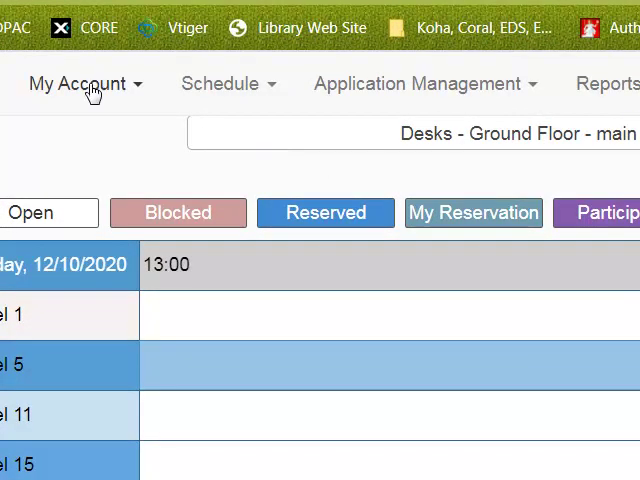
- Go to Notification Preferences under My Account
click(78, 84)
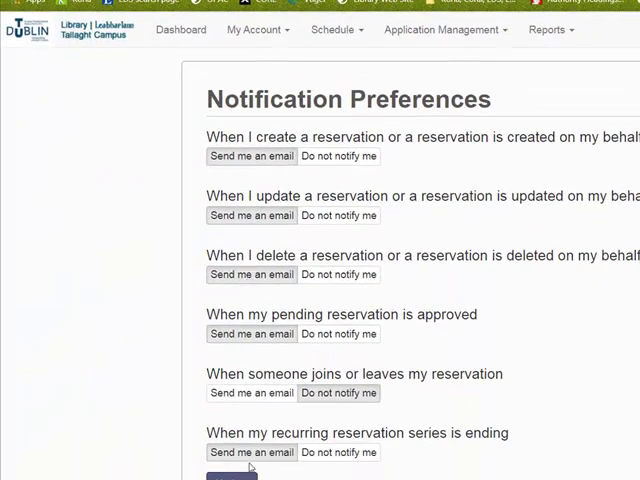
mouse_move(256, 172)
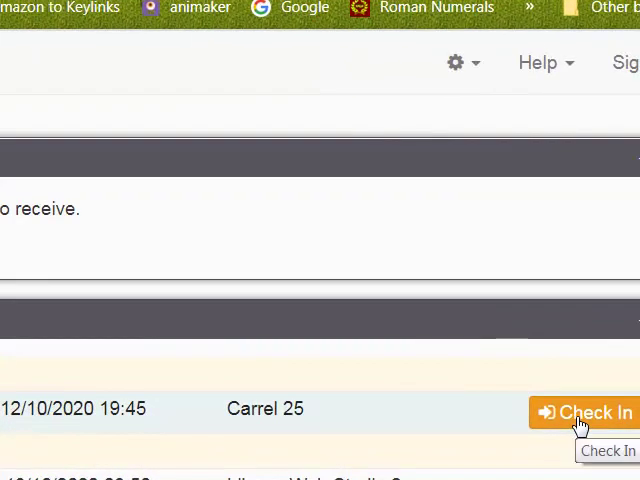
- Check in to today's EVENING Carrel 25 booking from the dashboard
click(580, 412)
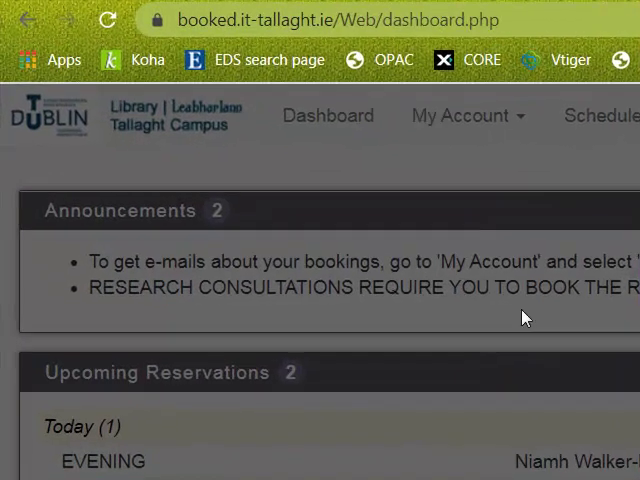
mouse_move(484, 298)
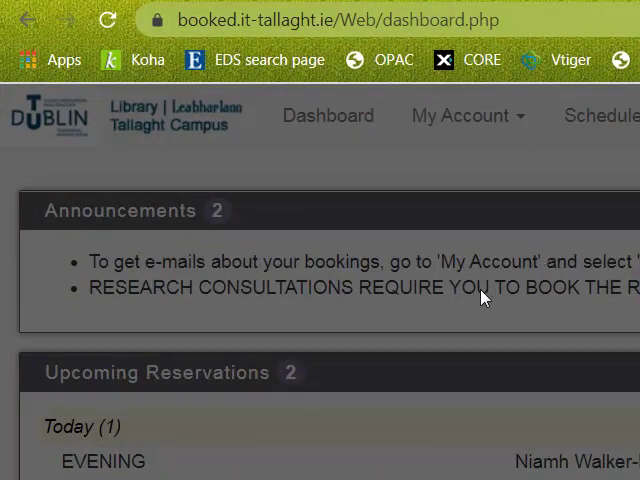